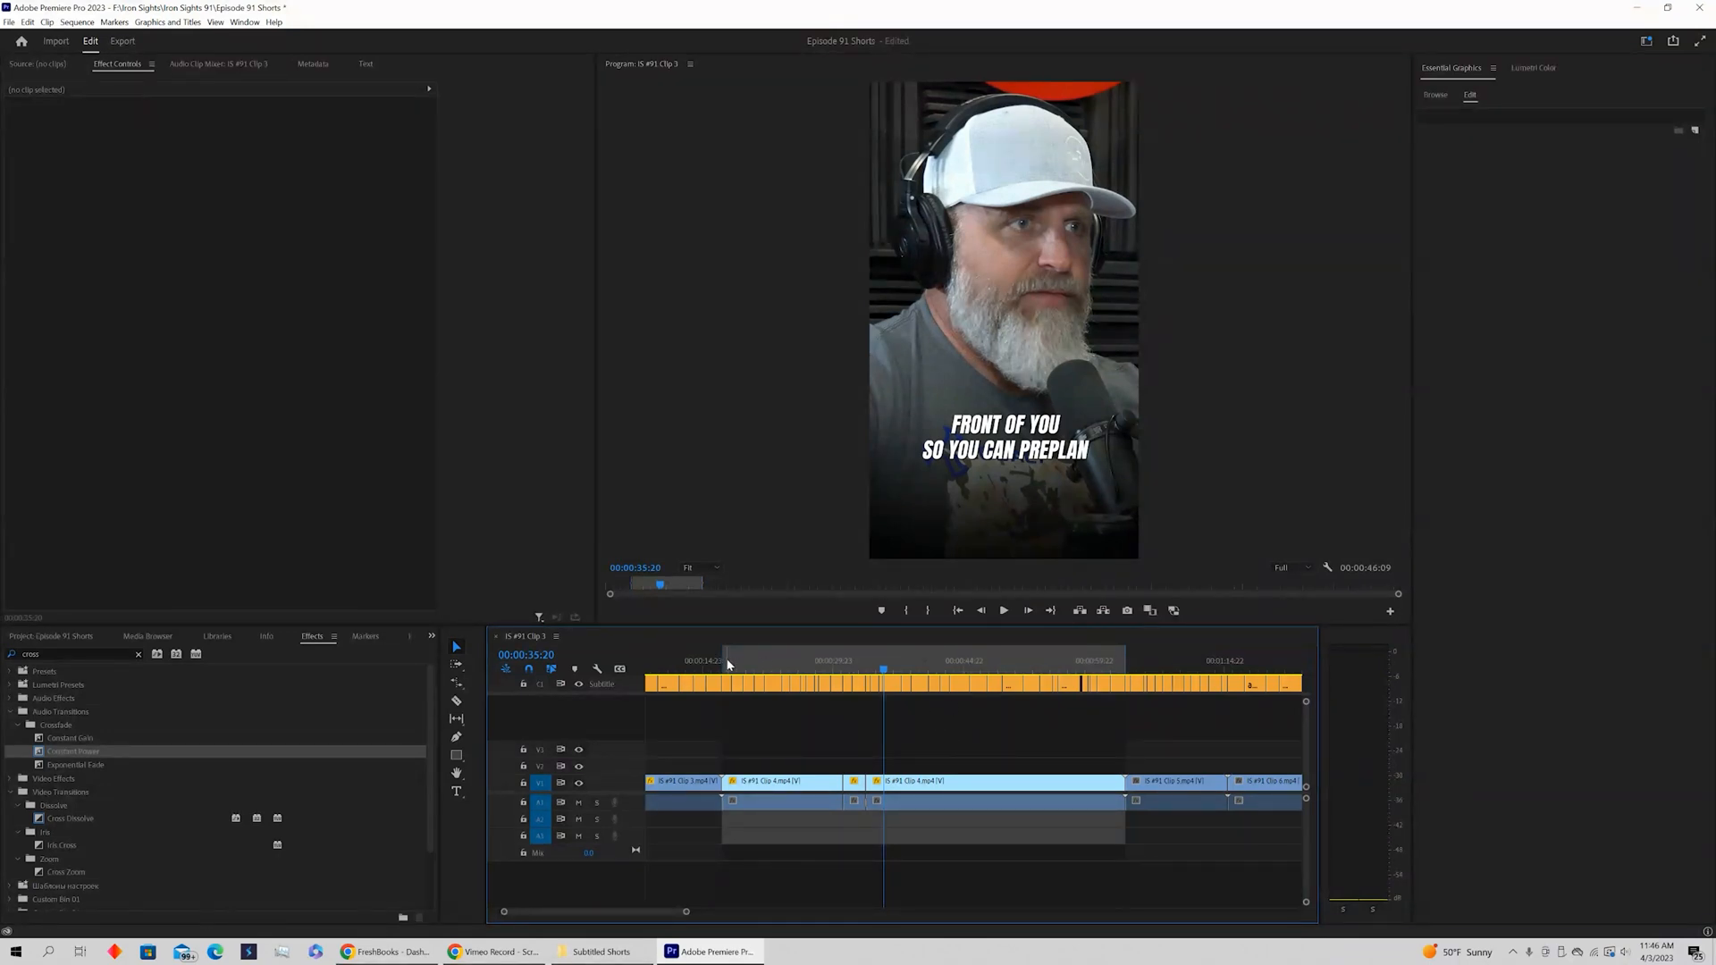
Select the IS #91 Clip 3 sequence and bring up its Export page via File > Export > Media.
{"action": "left_click", "coordinate": [884, 670]}
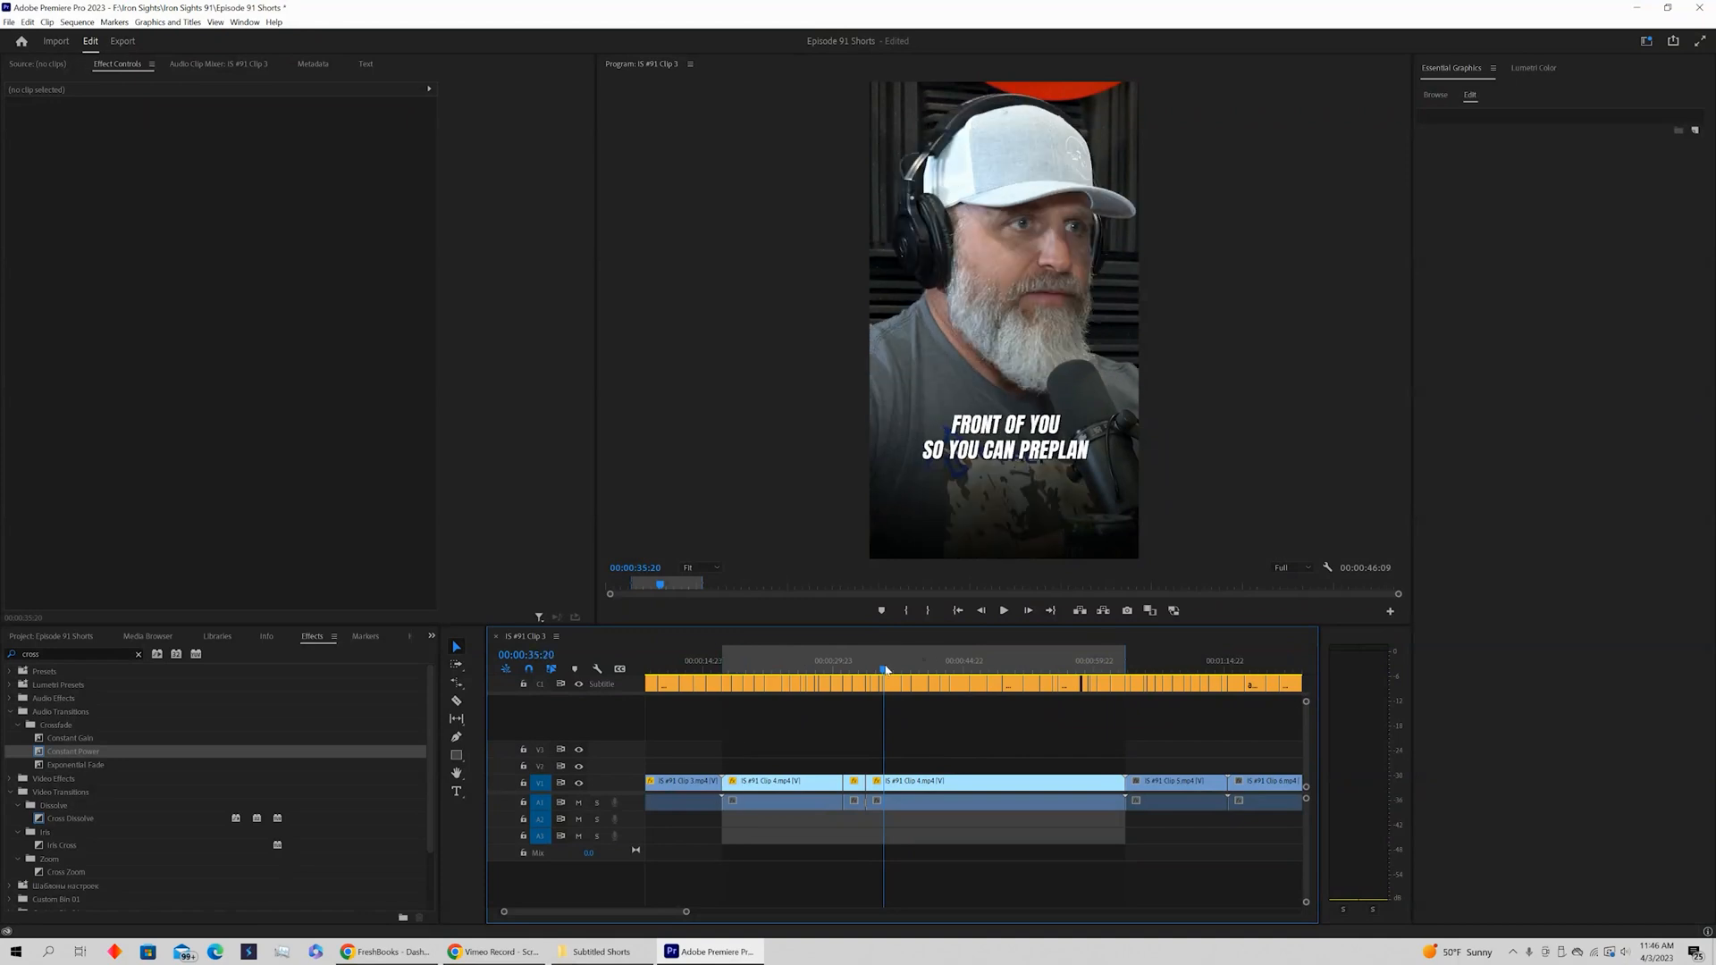
{"action": "left_click", "coordinate": [1125, 661]}
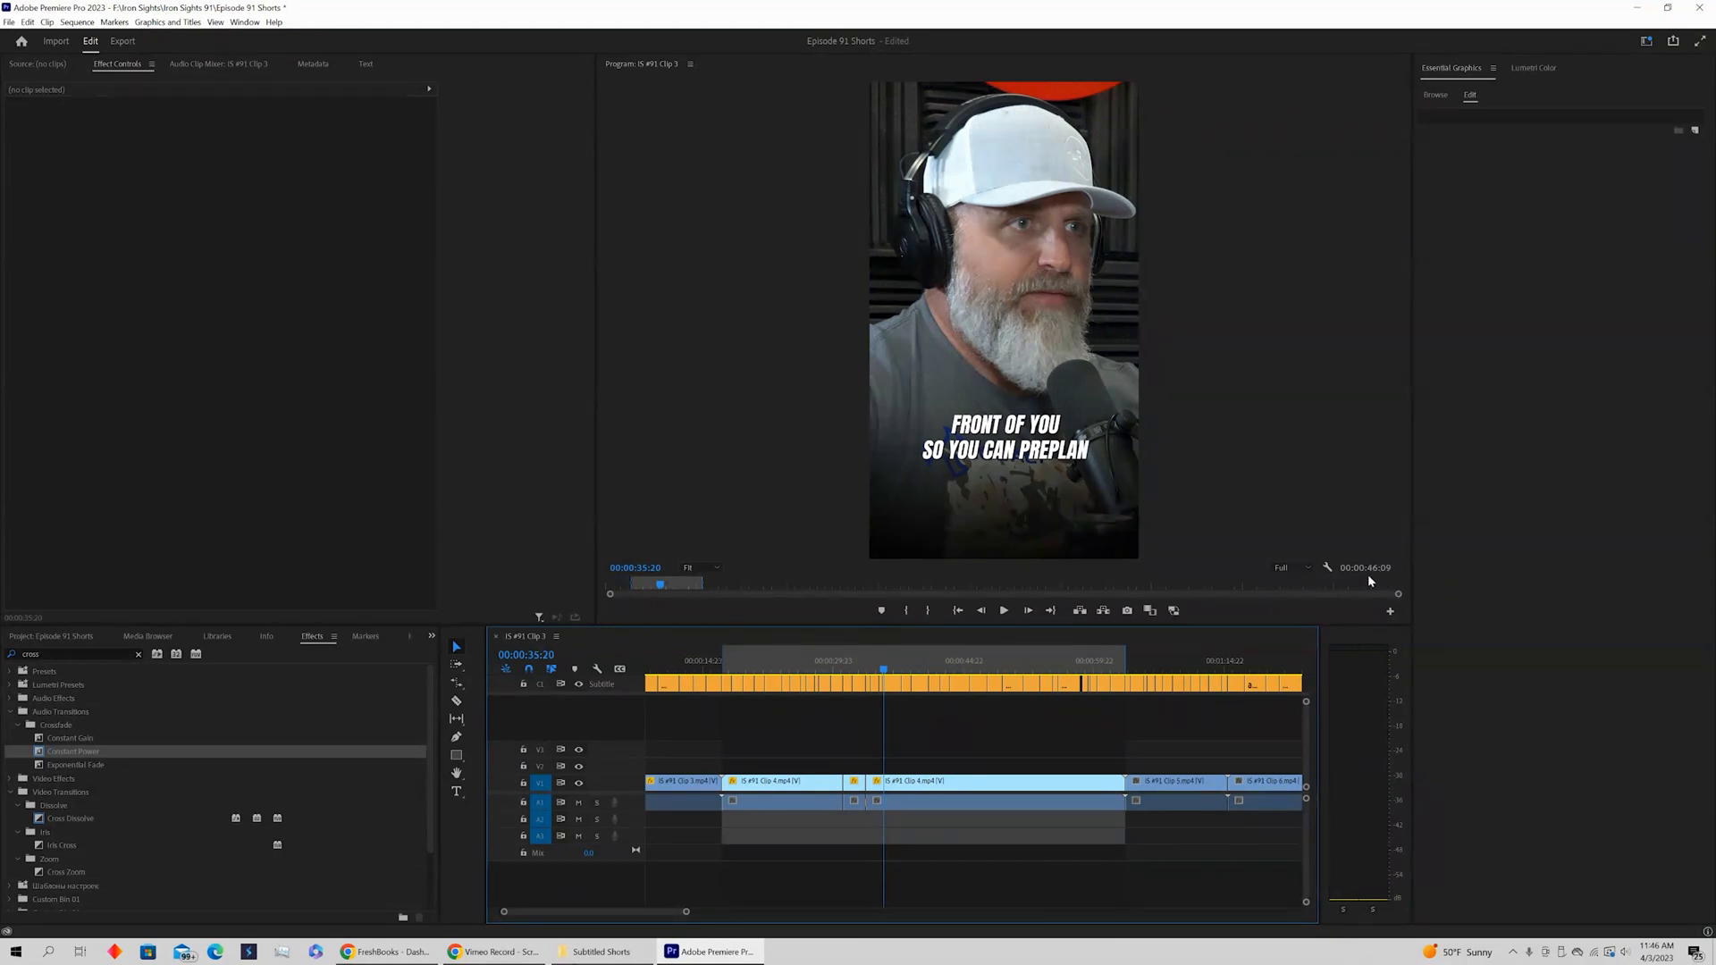
{"action": "left_click", "coordinate": [994, 780]}
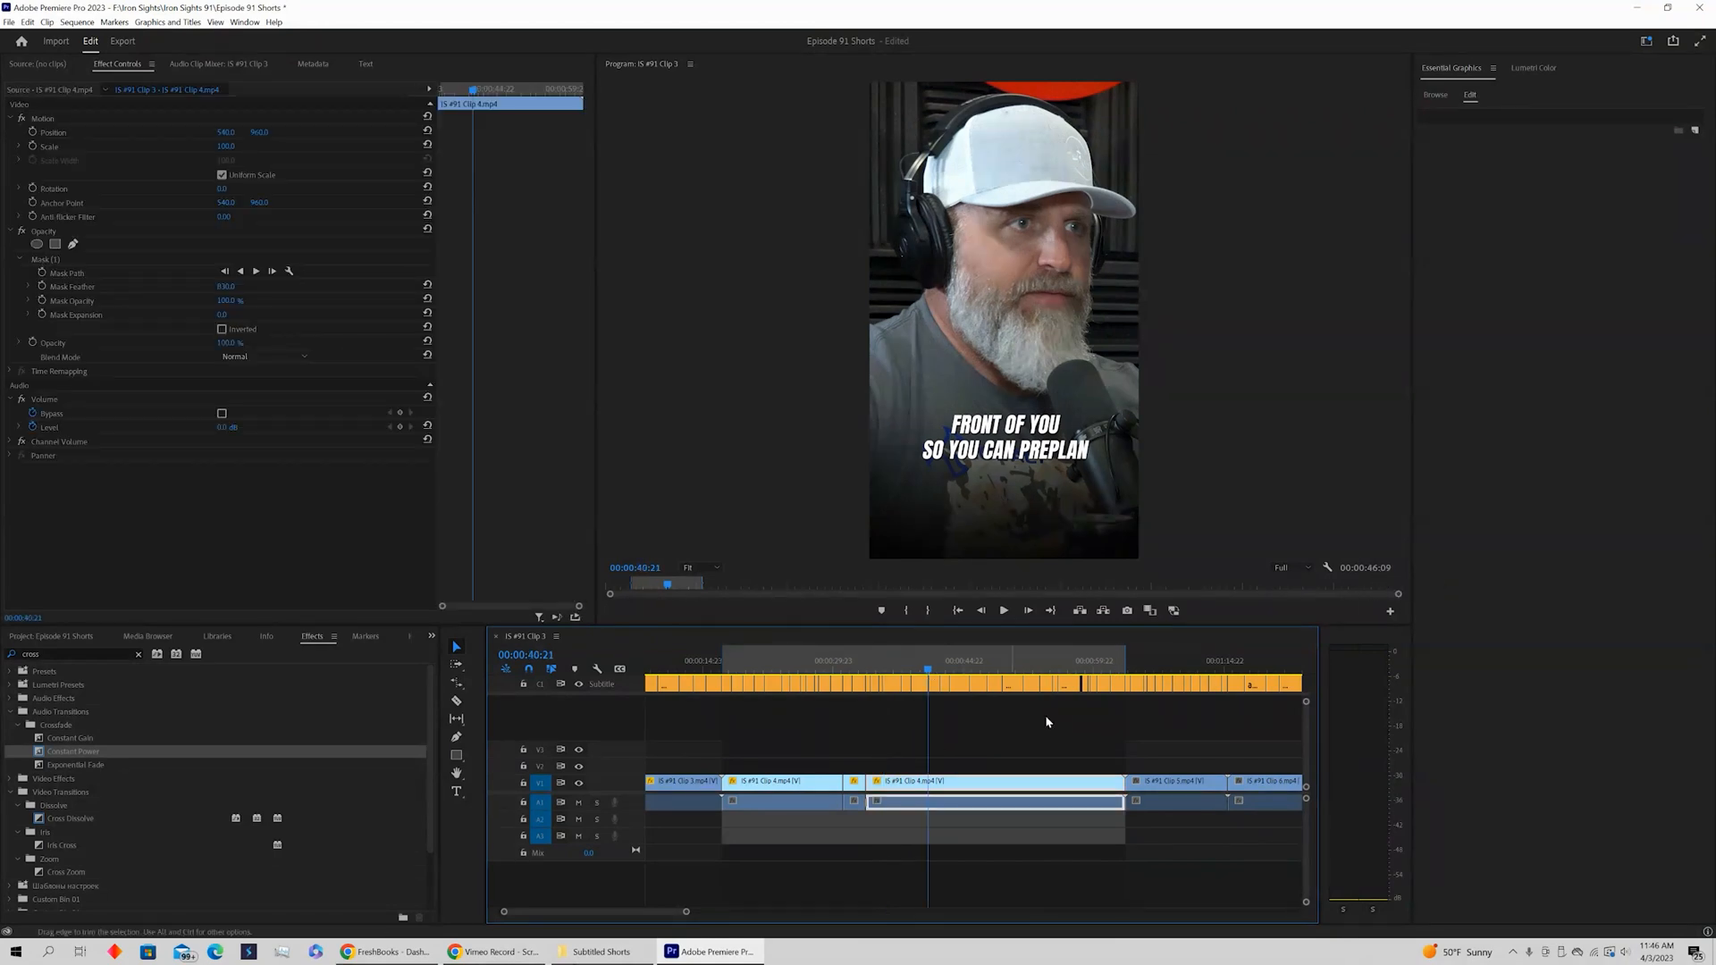
{"action": "left_click", "coordinate": [9, 21]}
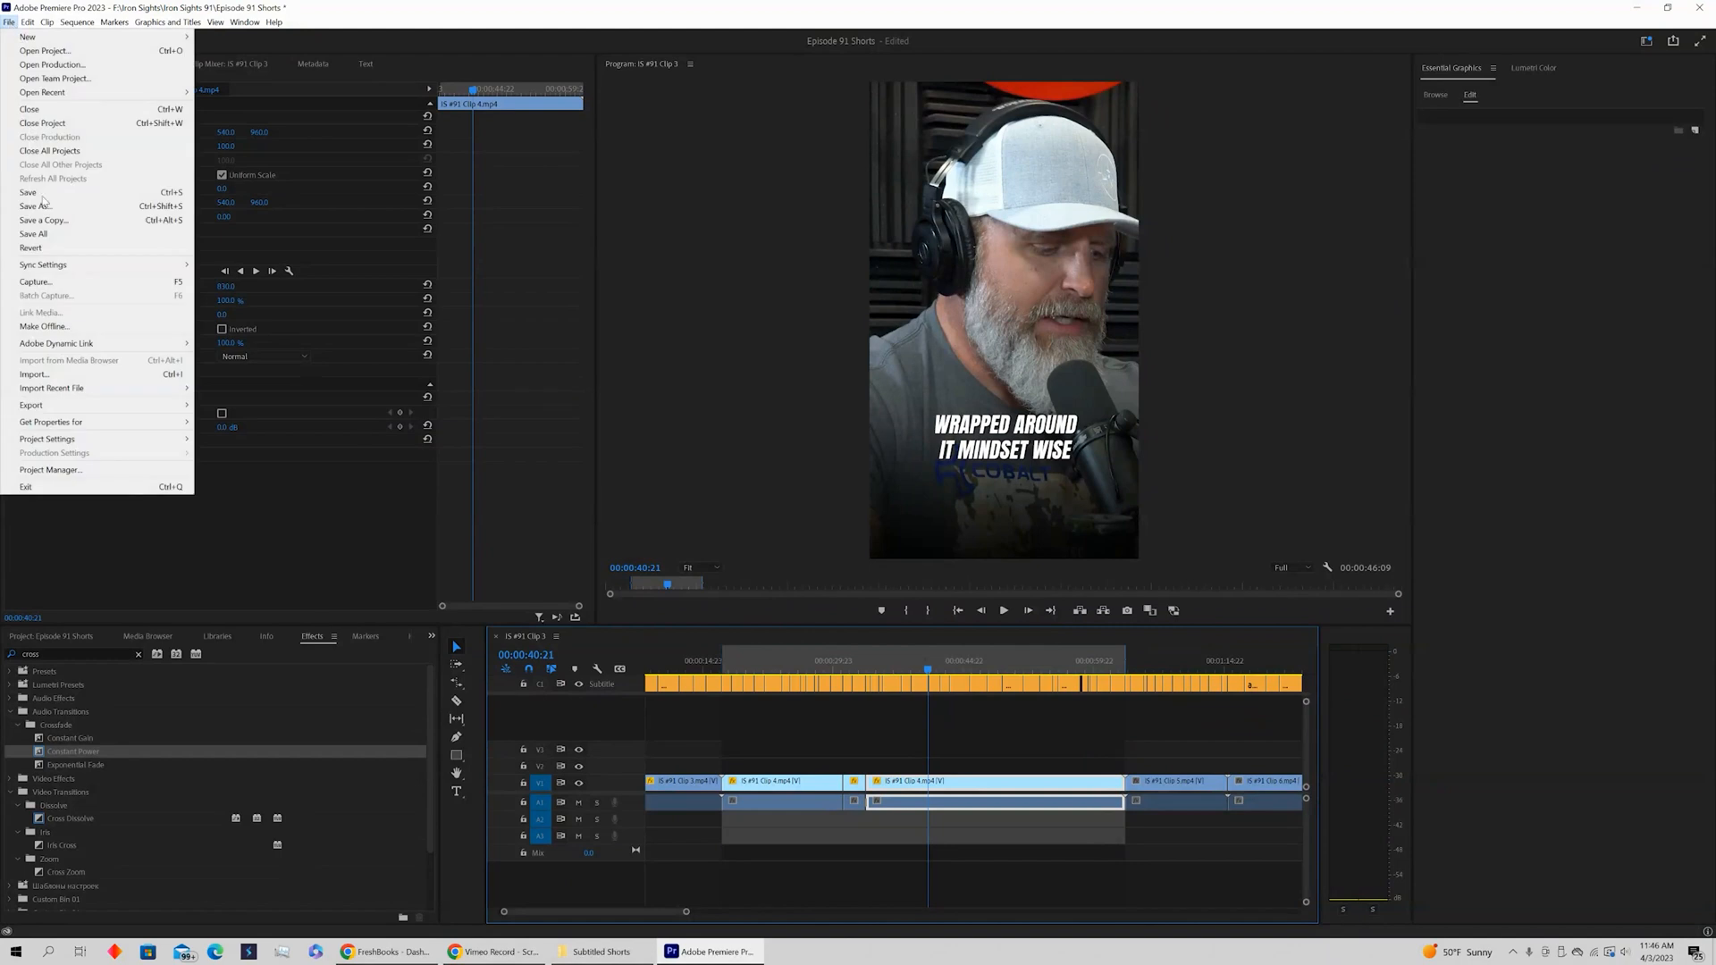
{"action": "left_click", "coordinate": [30, 404]}
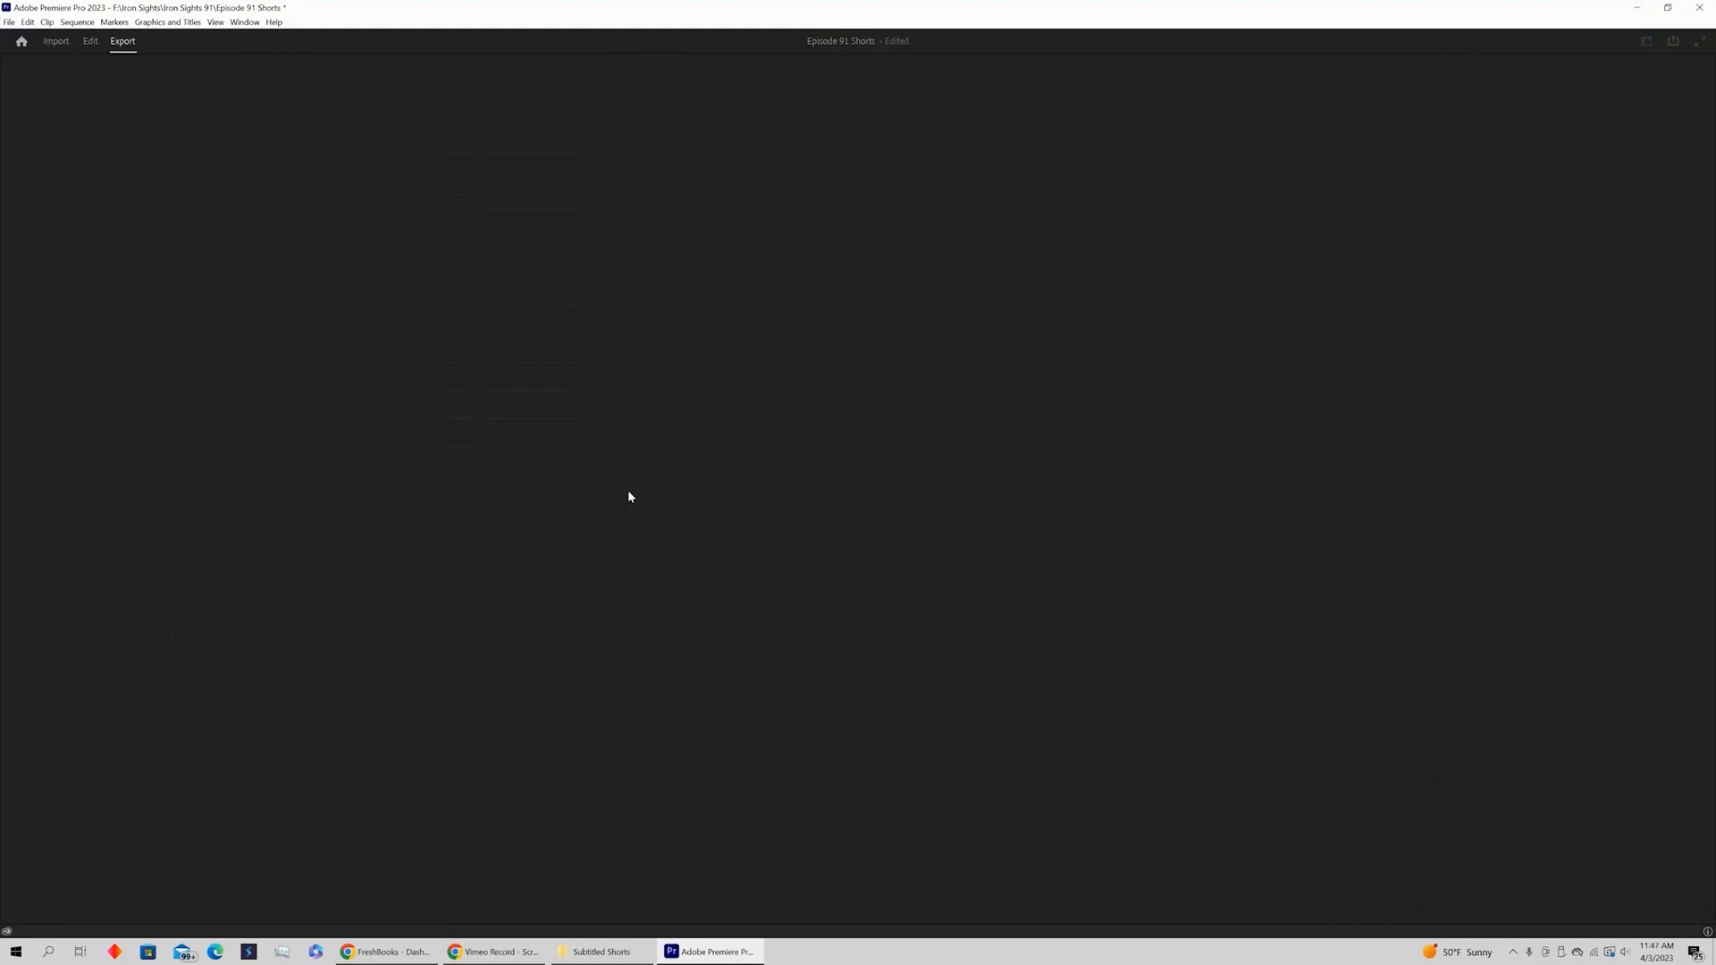
{"action": "left_click", "coordinate": [122, 41]}
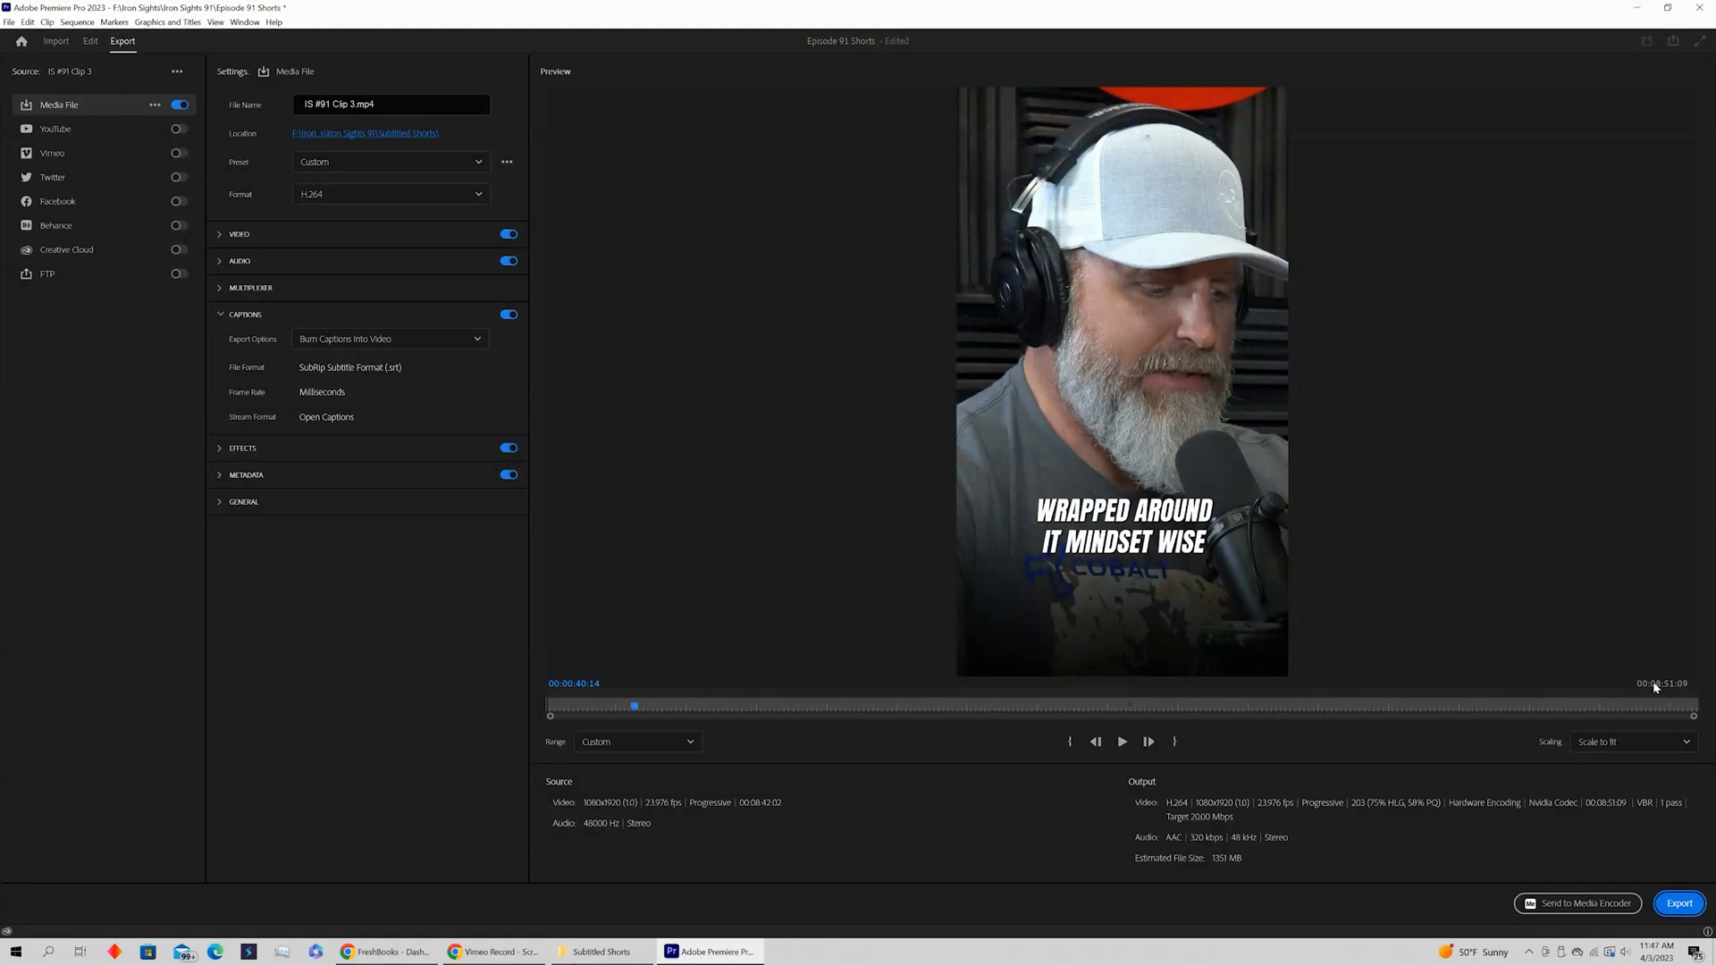
{"action": "mouse_move", "coordinate": [1551, 702]}
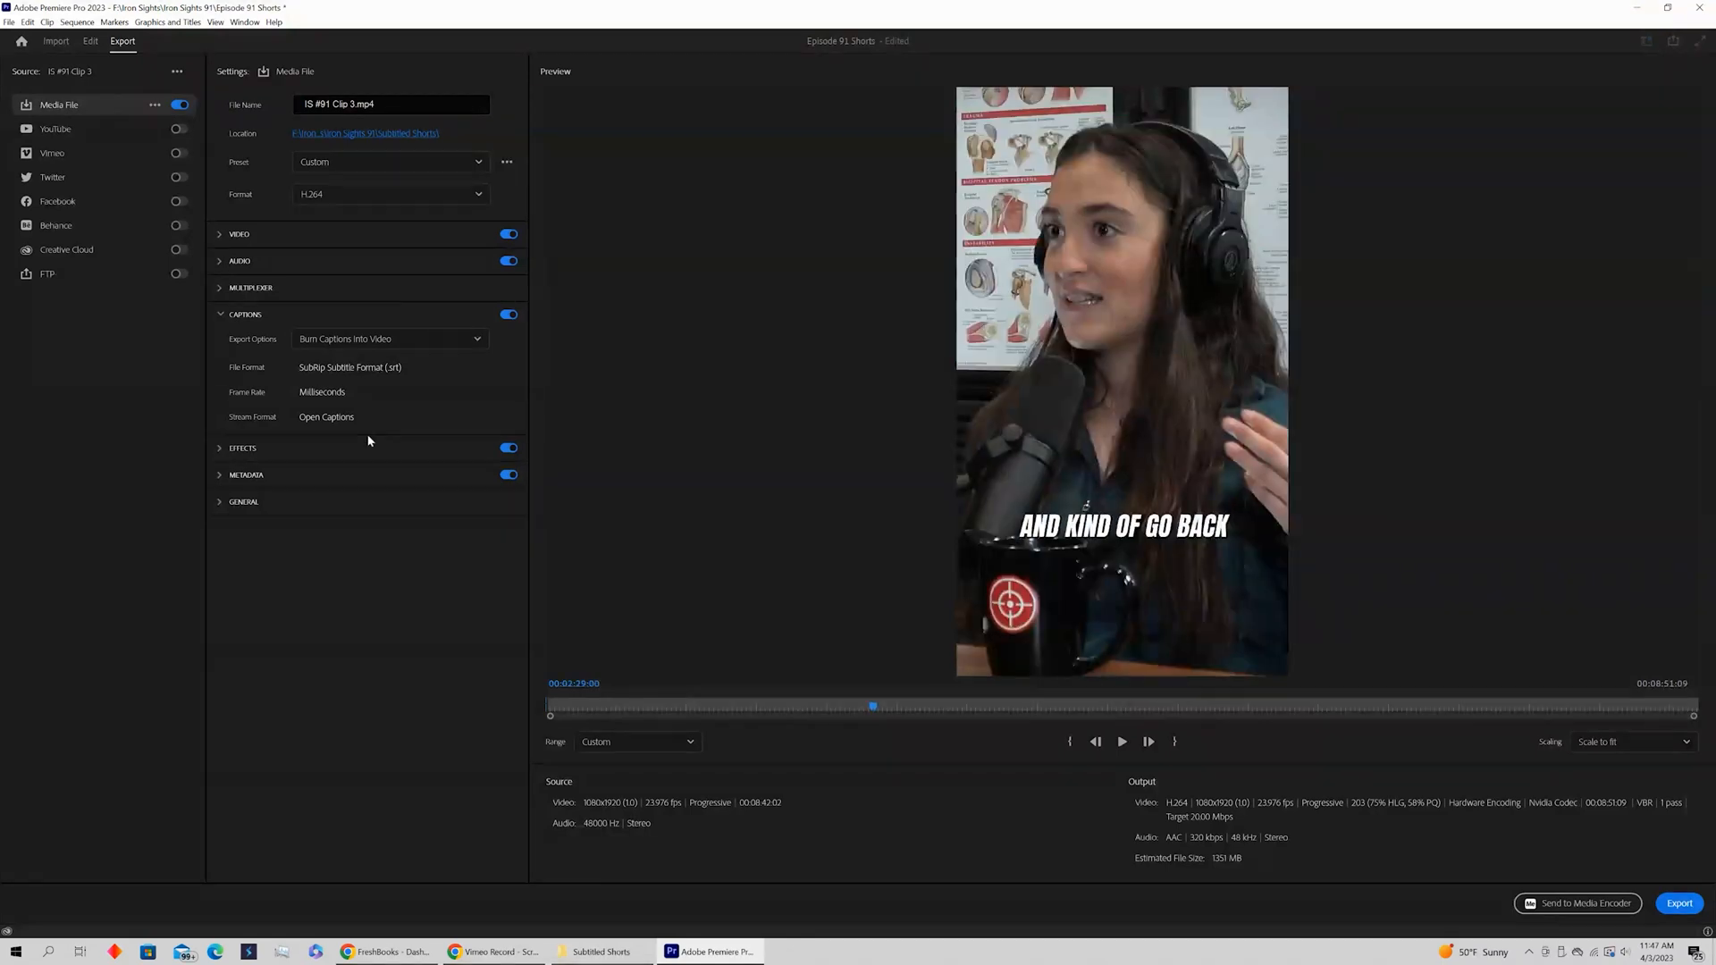
{"action": "left_click", "coordinate": [91, 41]}
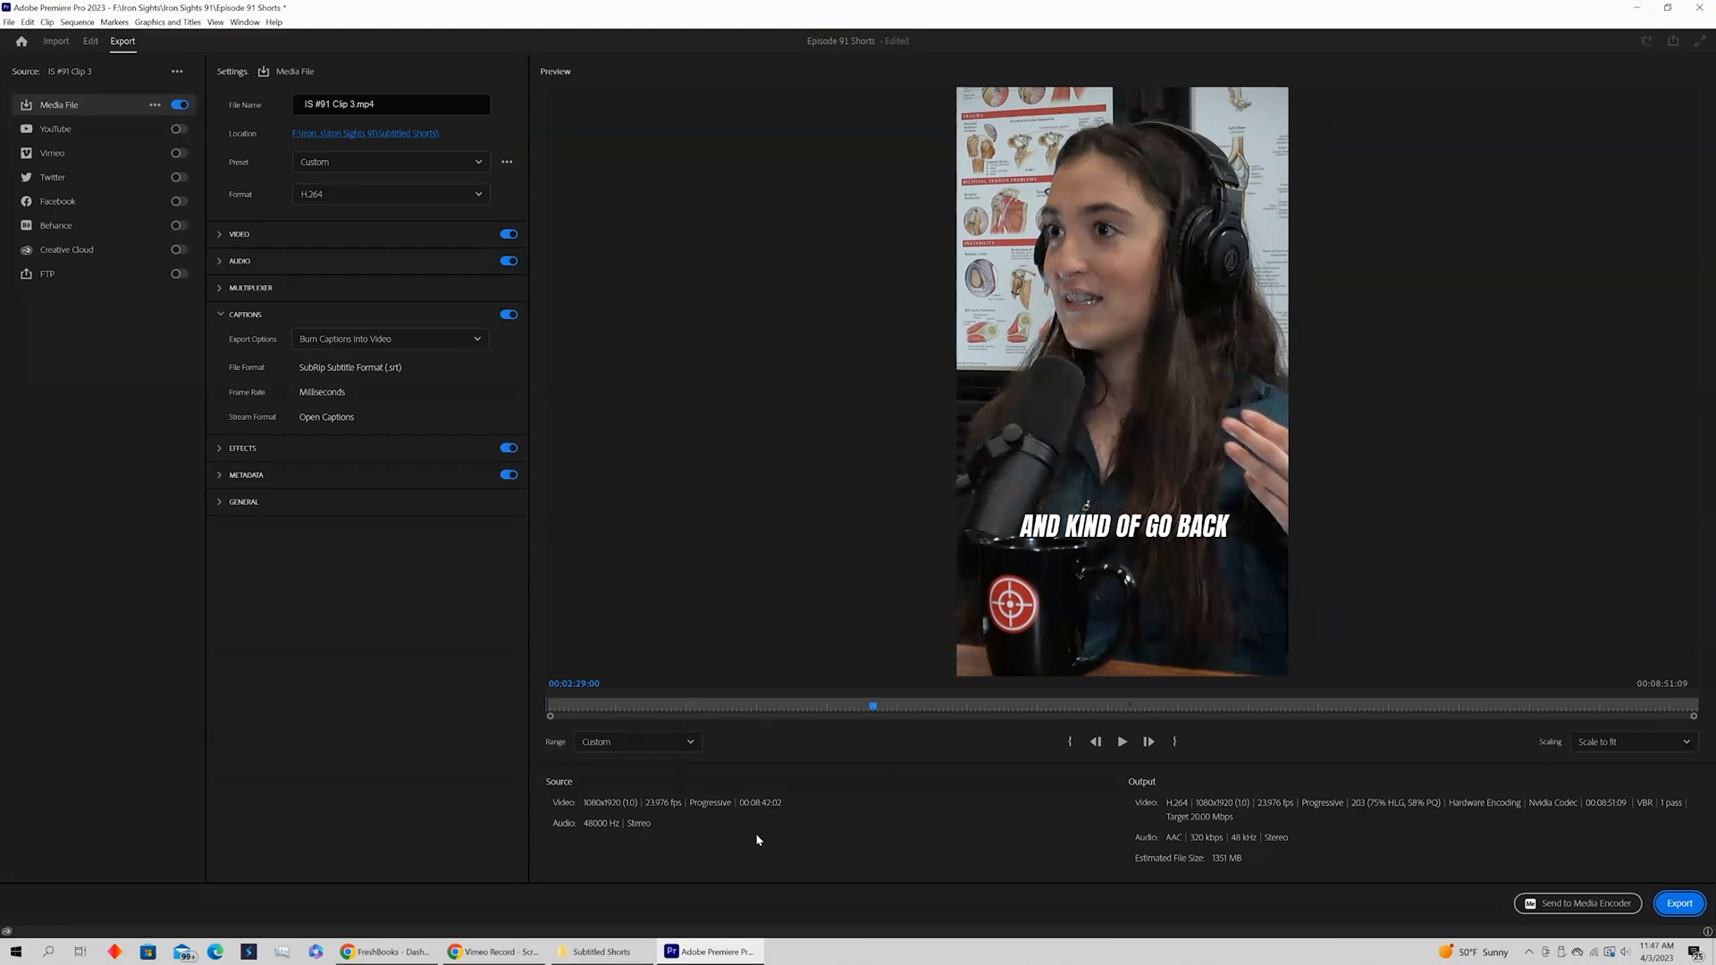
{"action": "mouse_move", "coordinate": [602, 752]}
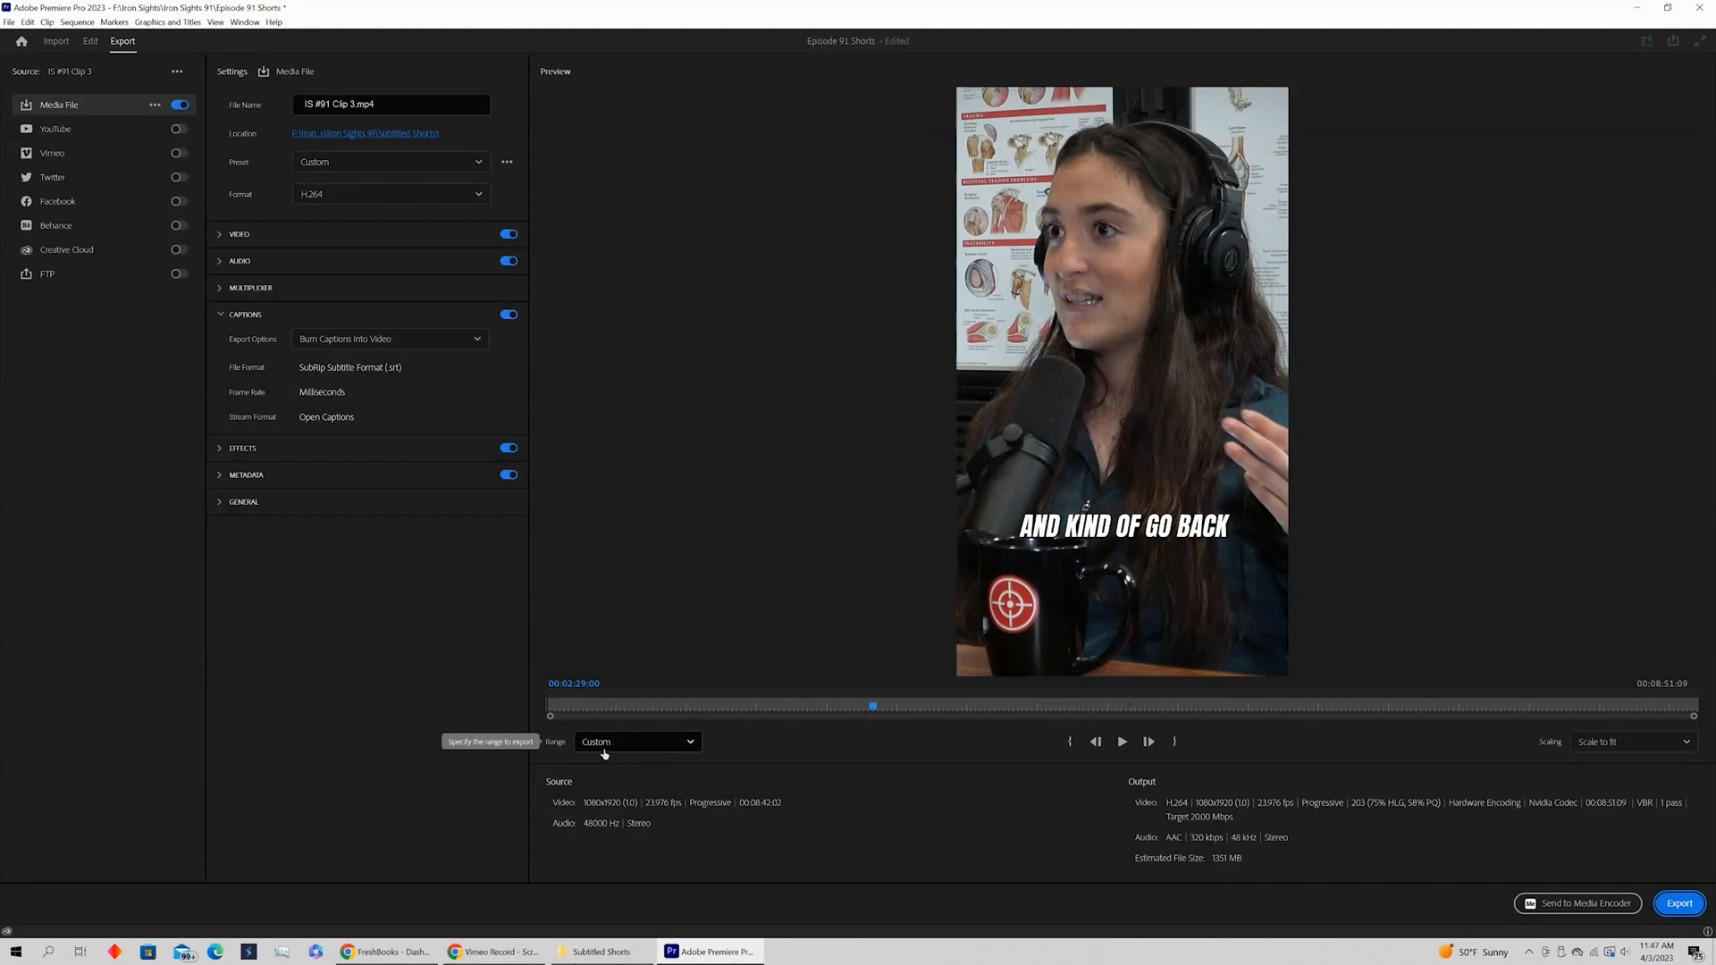
{"action": "mouse_move", "coordinate": [627, 755]}
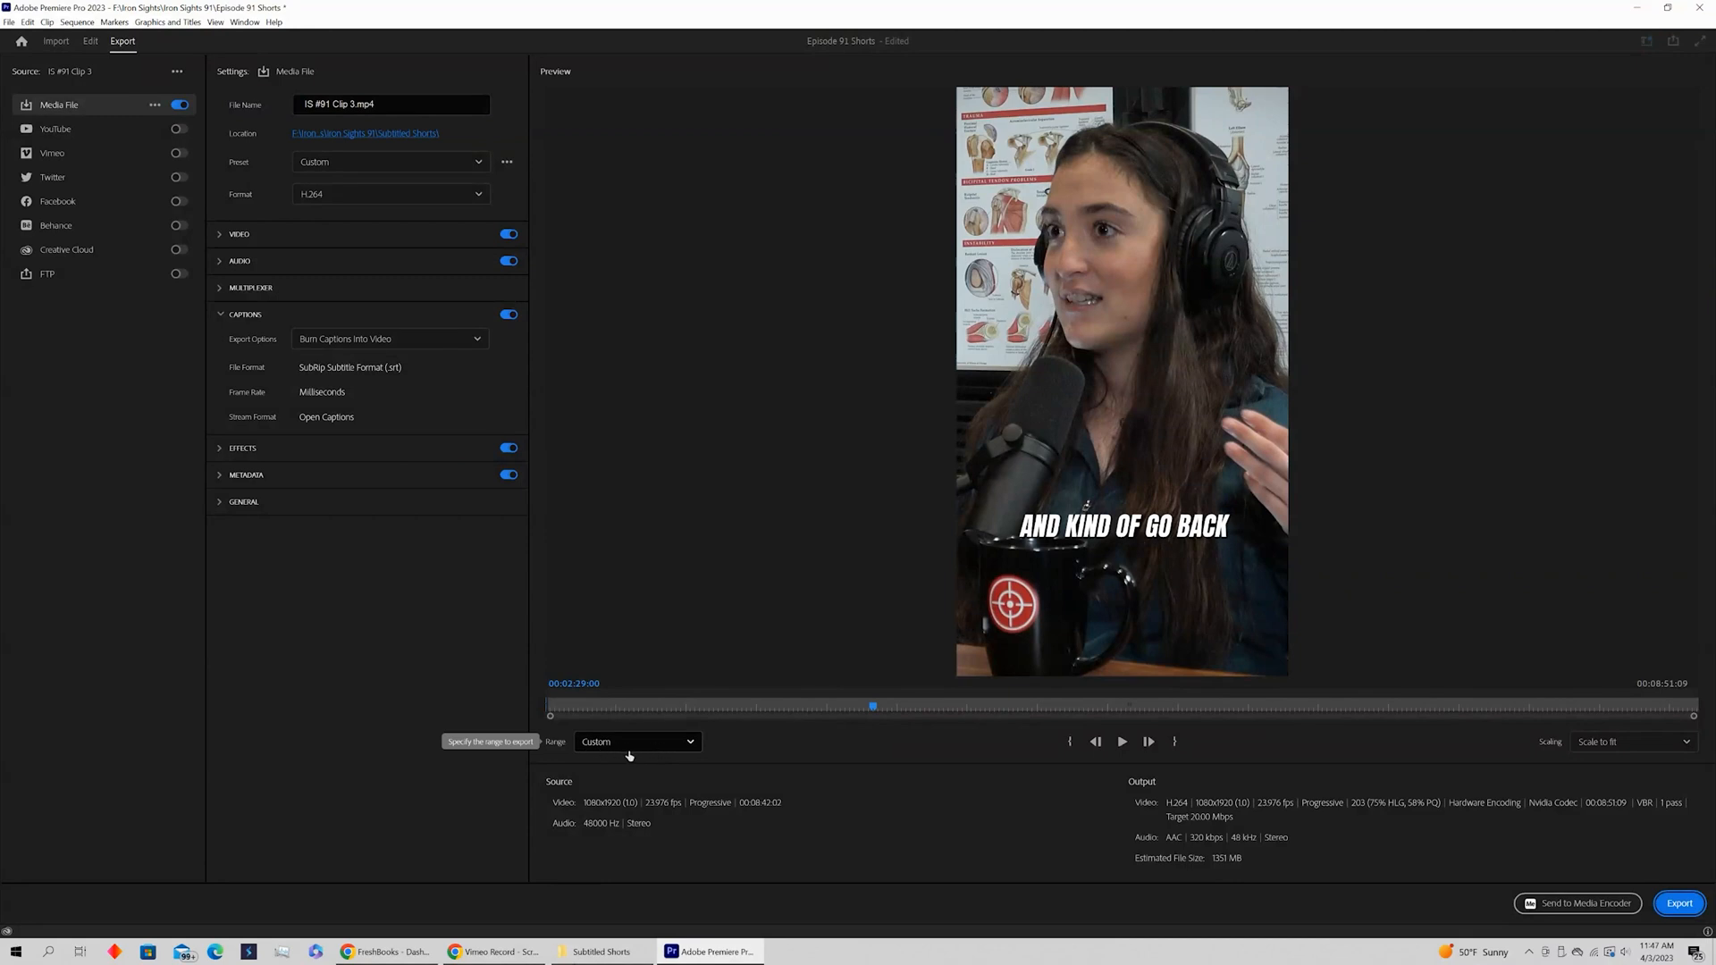
Set the export Range to Source In/Out, cutting the output to about 46 seconds and 117 MB.
{"action": "left_click", "coordinate": [635, 741]}
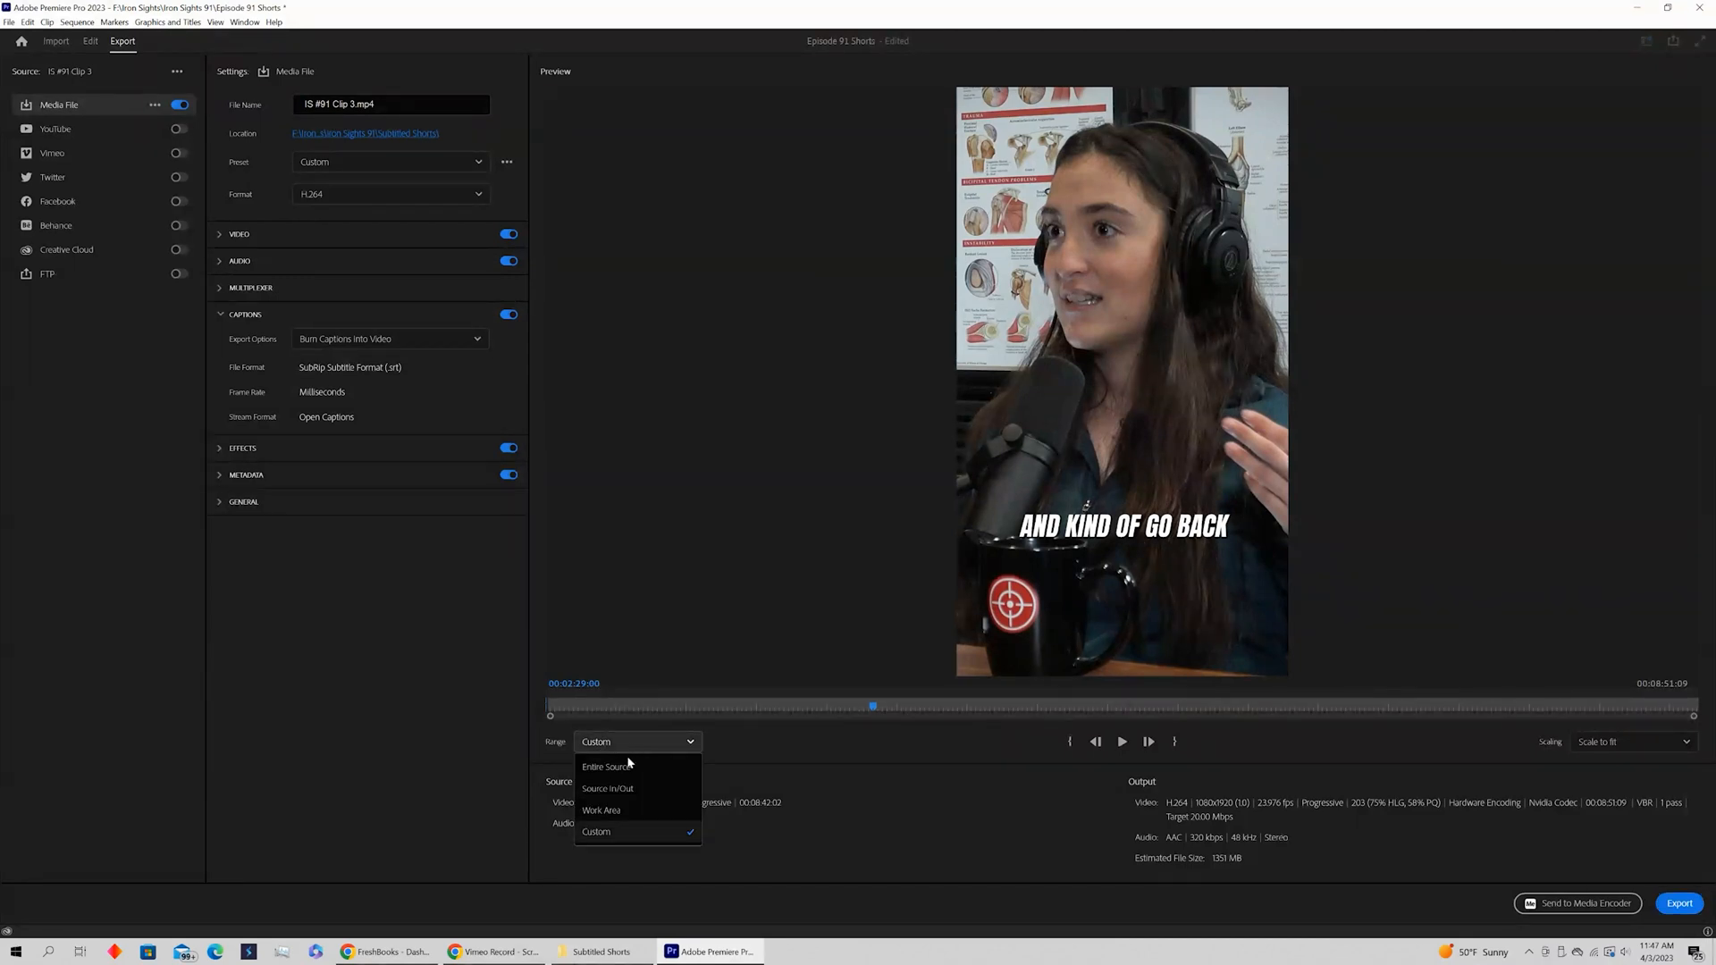
{"action": "mouse_move", "coordinate": [608, 789]}
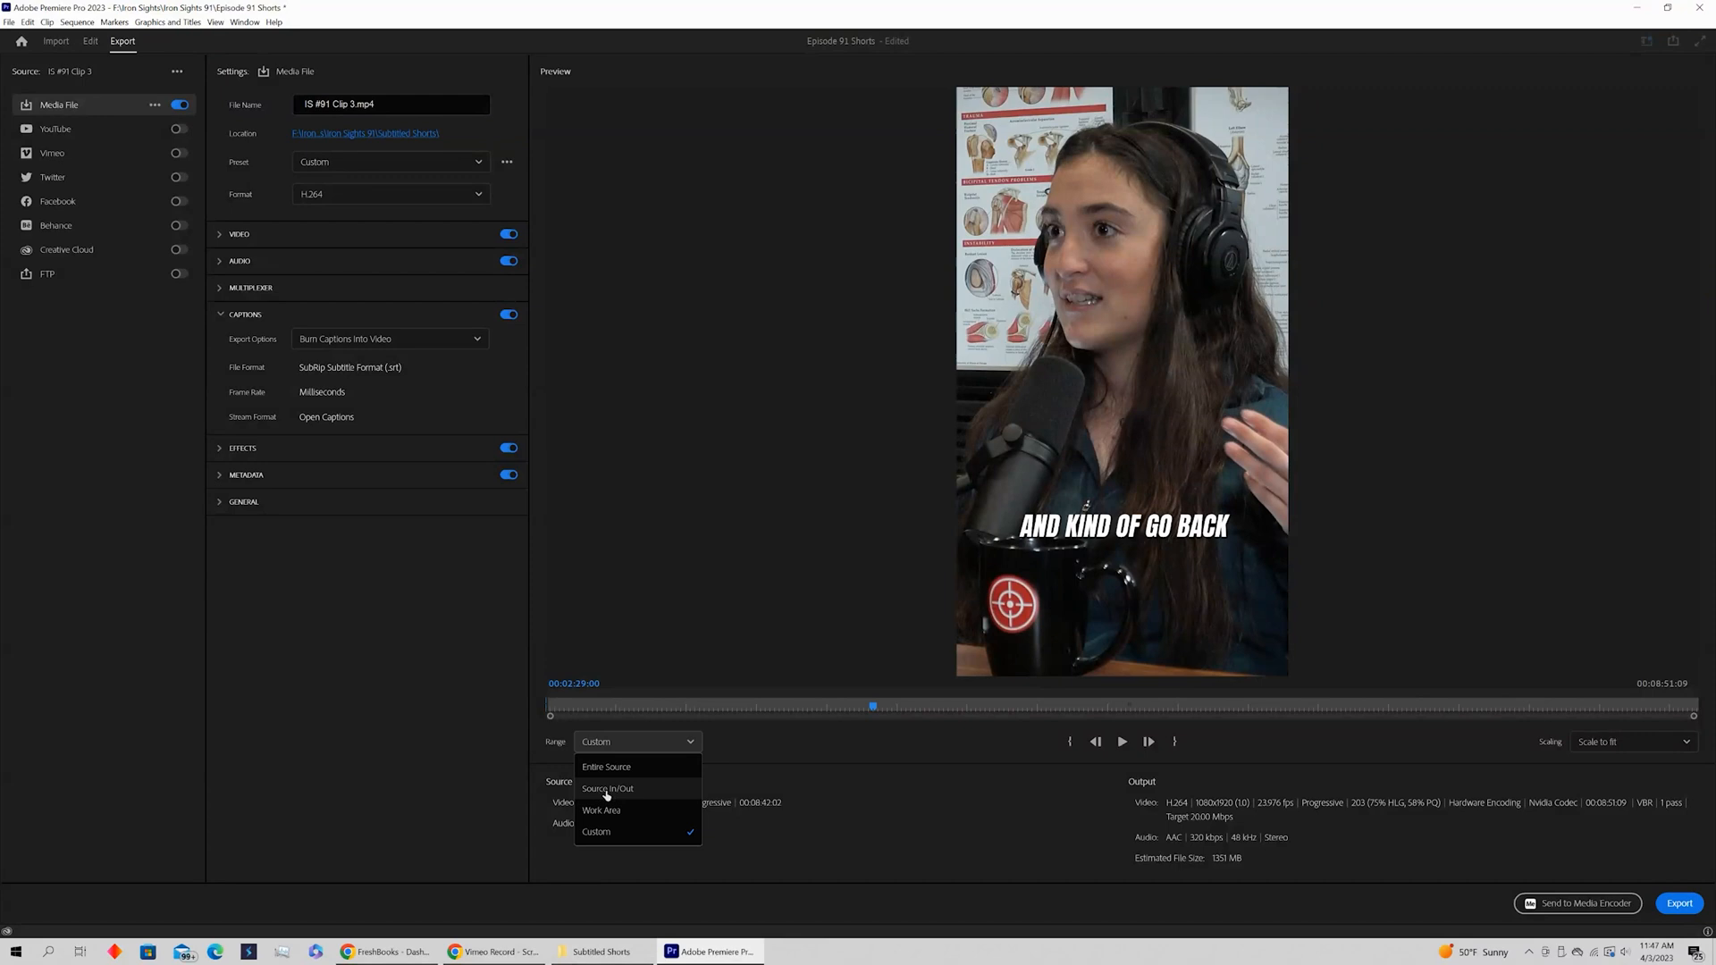
{"action": "left_click", "coordinate": [608, 789]}
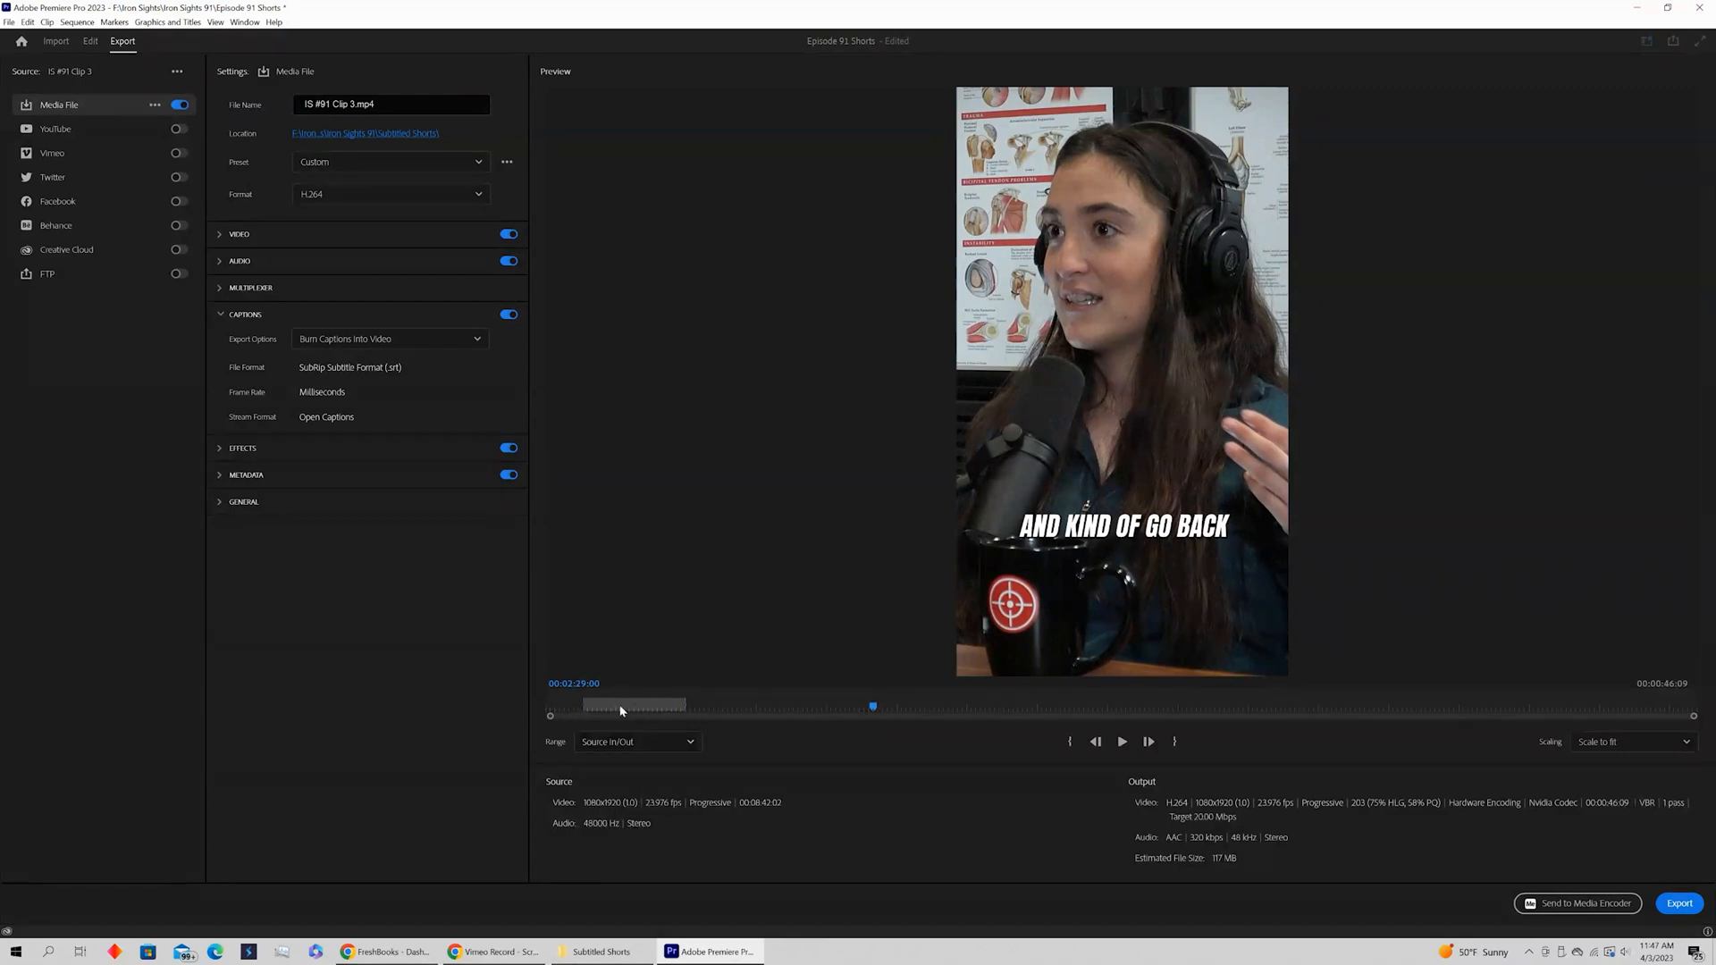
{"action": "mouse_move", "coordinate": [677, 712]}
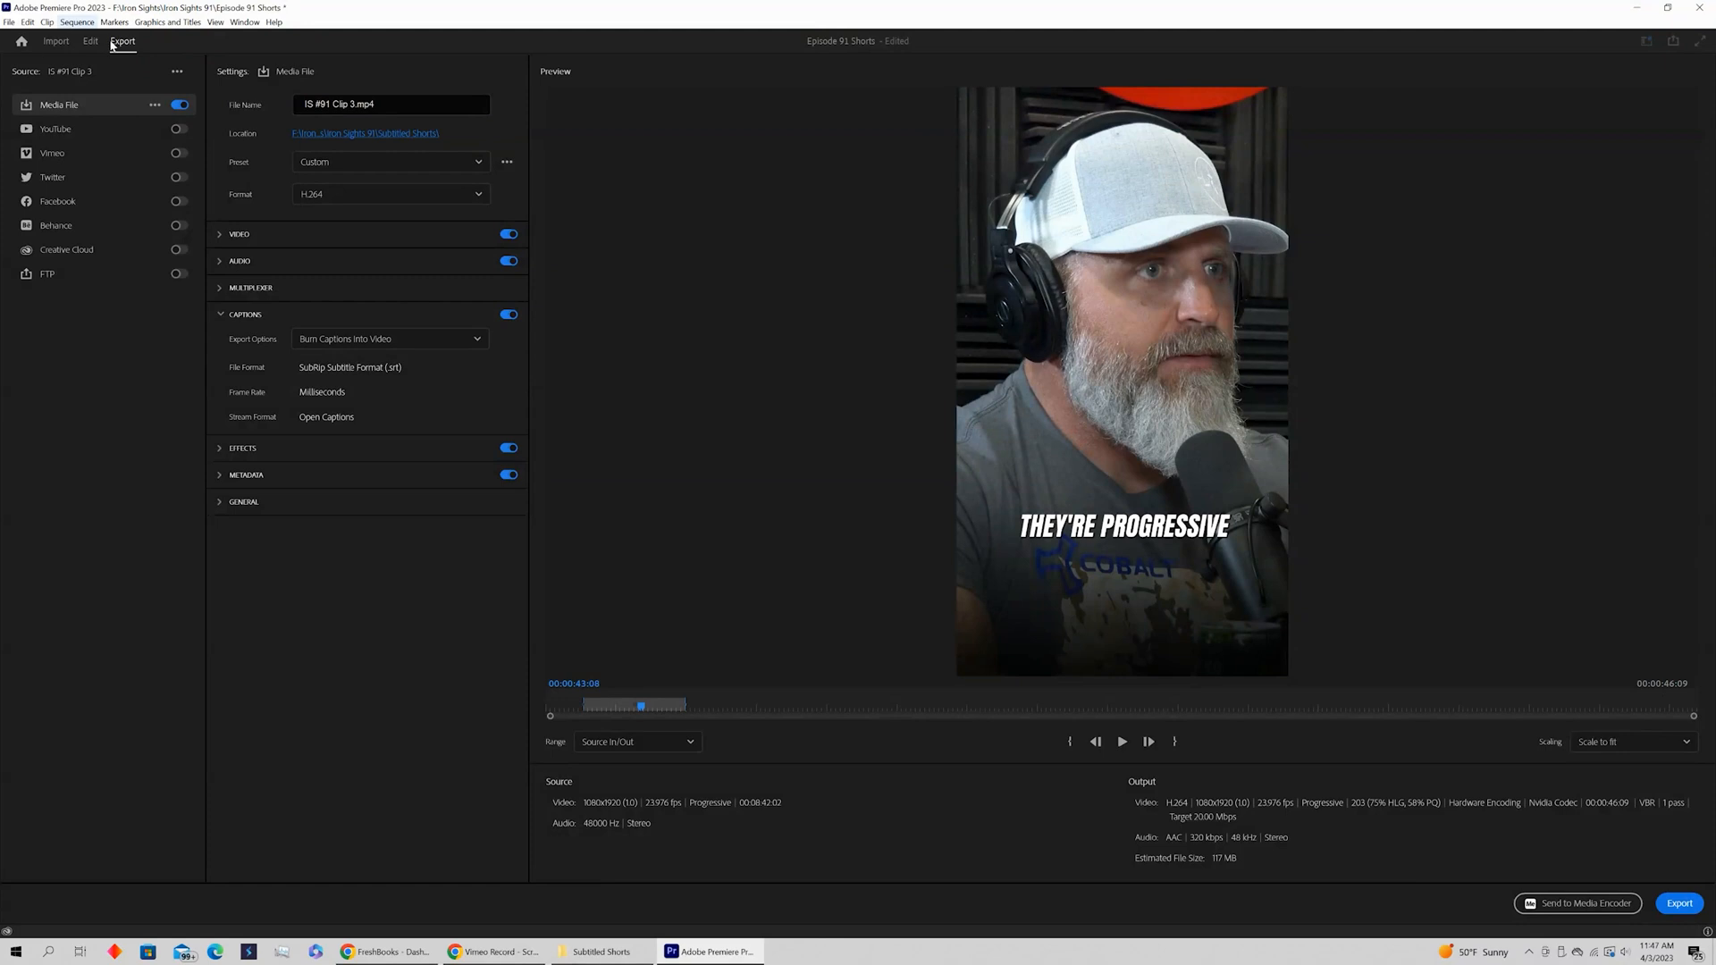
{"action": "left_click", "coordinate": [89, 40]}
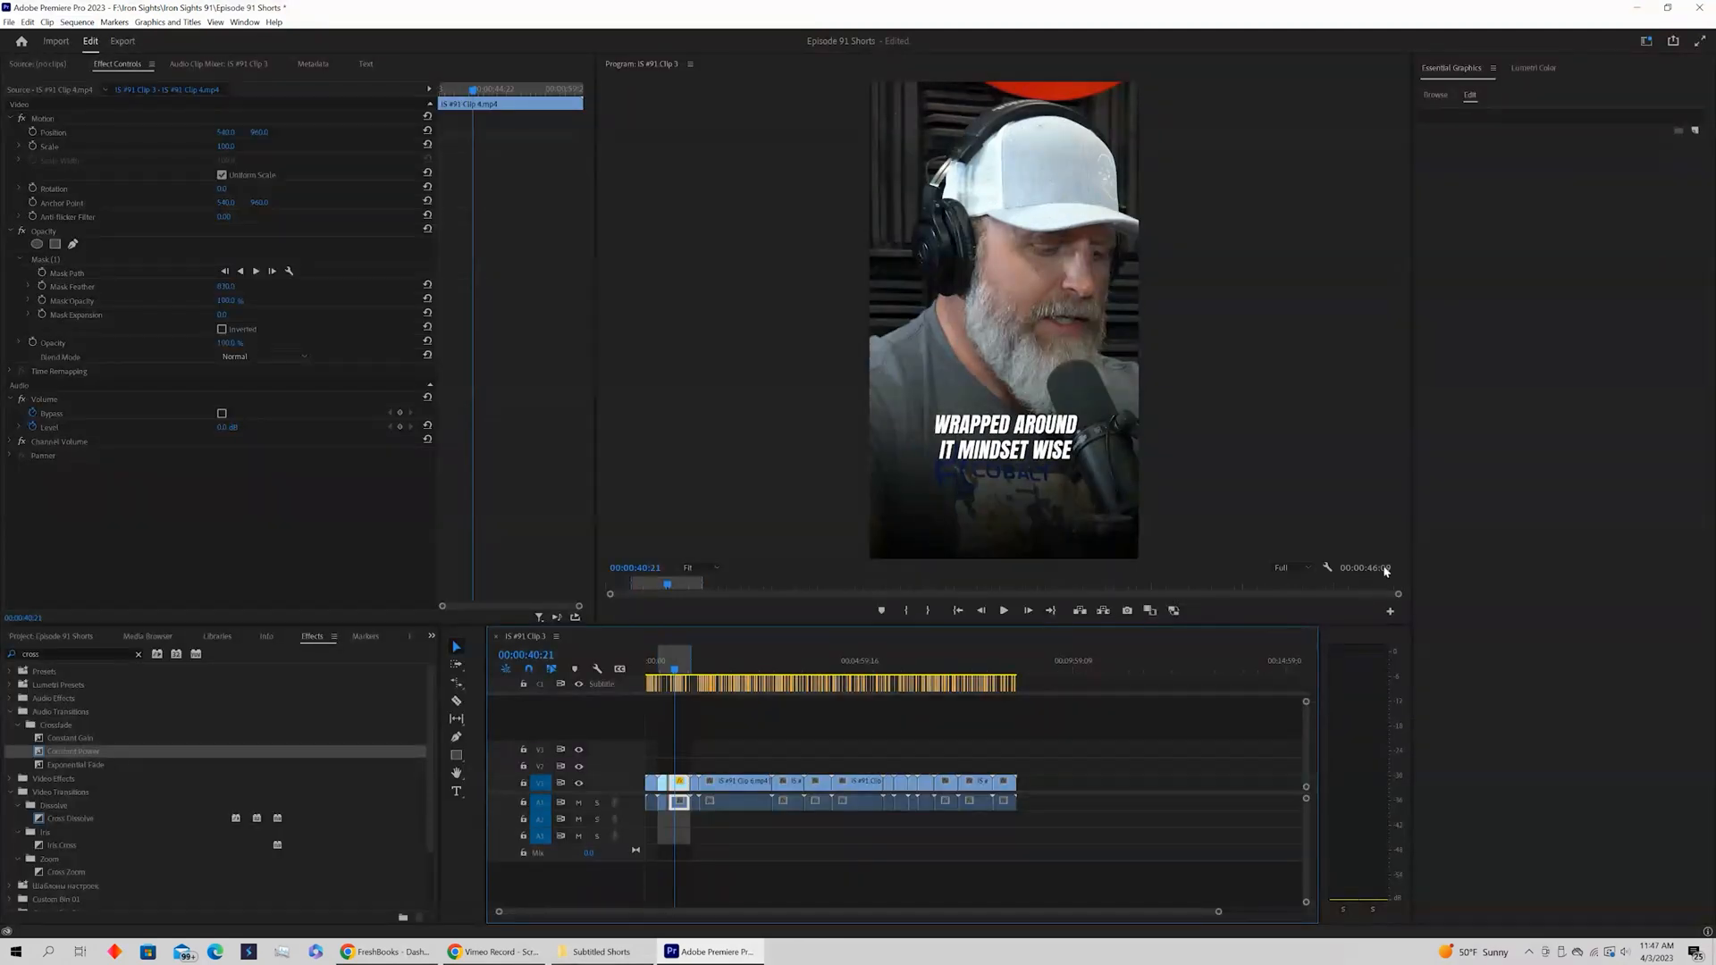
{"action": "left_click", "coordinate": [122, 40]}
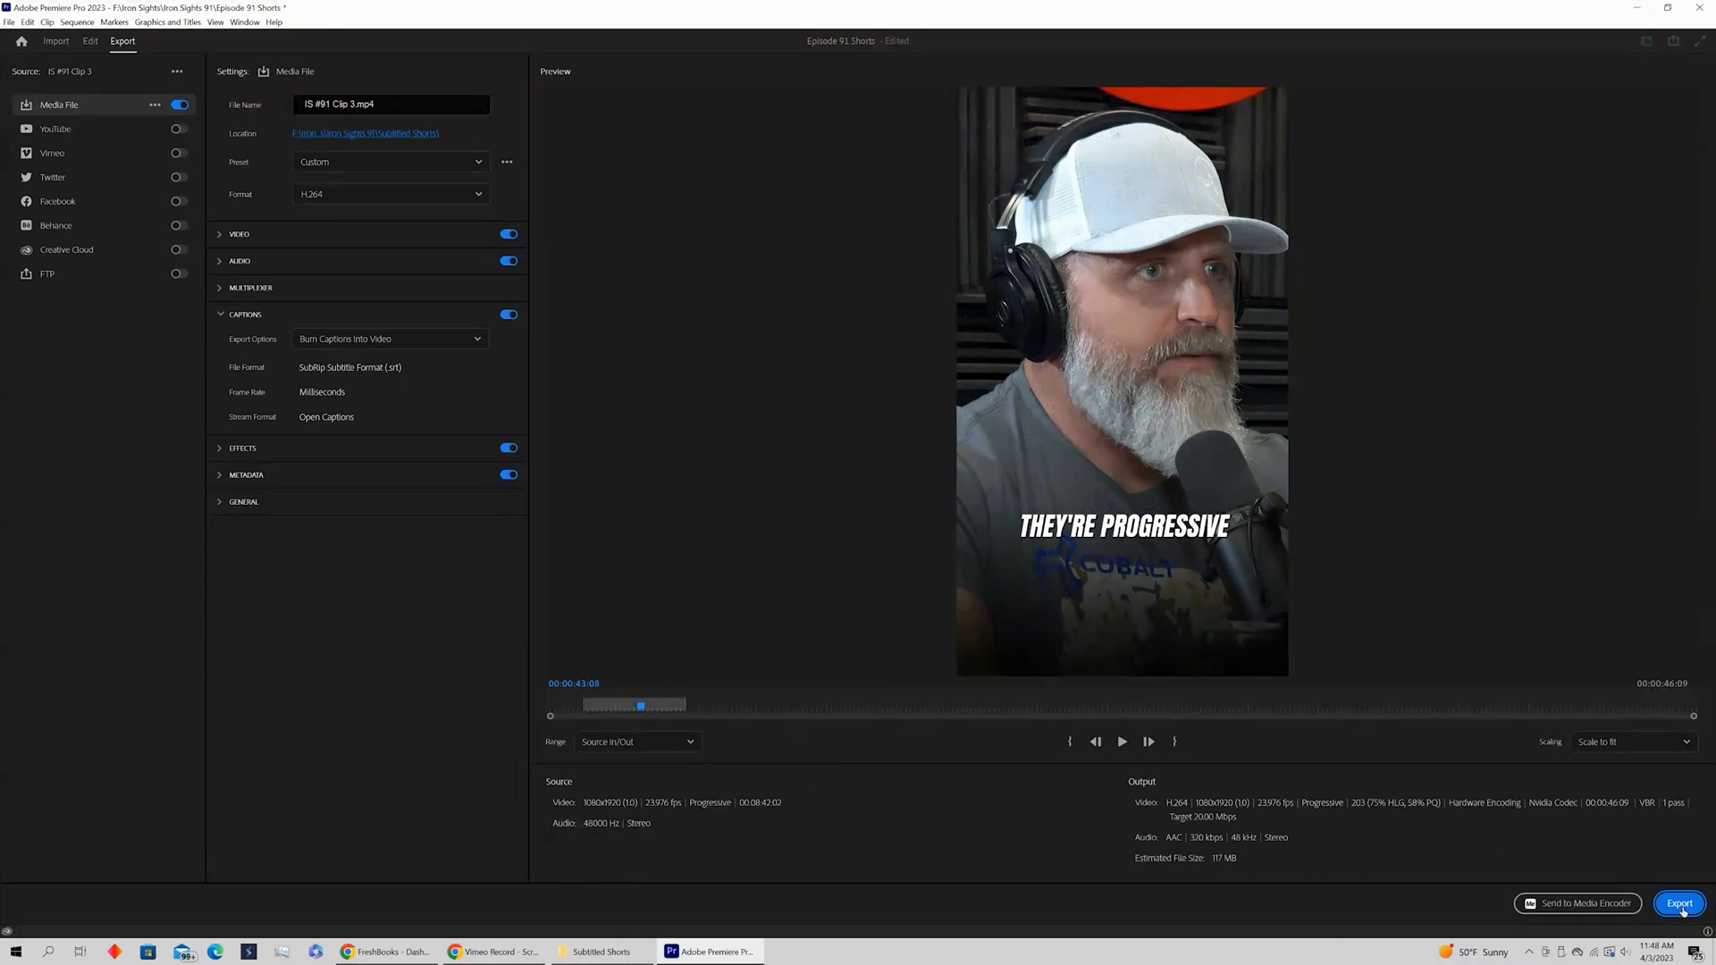
{"action": "mouse_move", "coordinate": [1679, 904]}
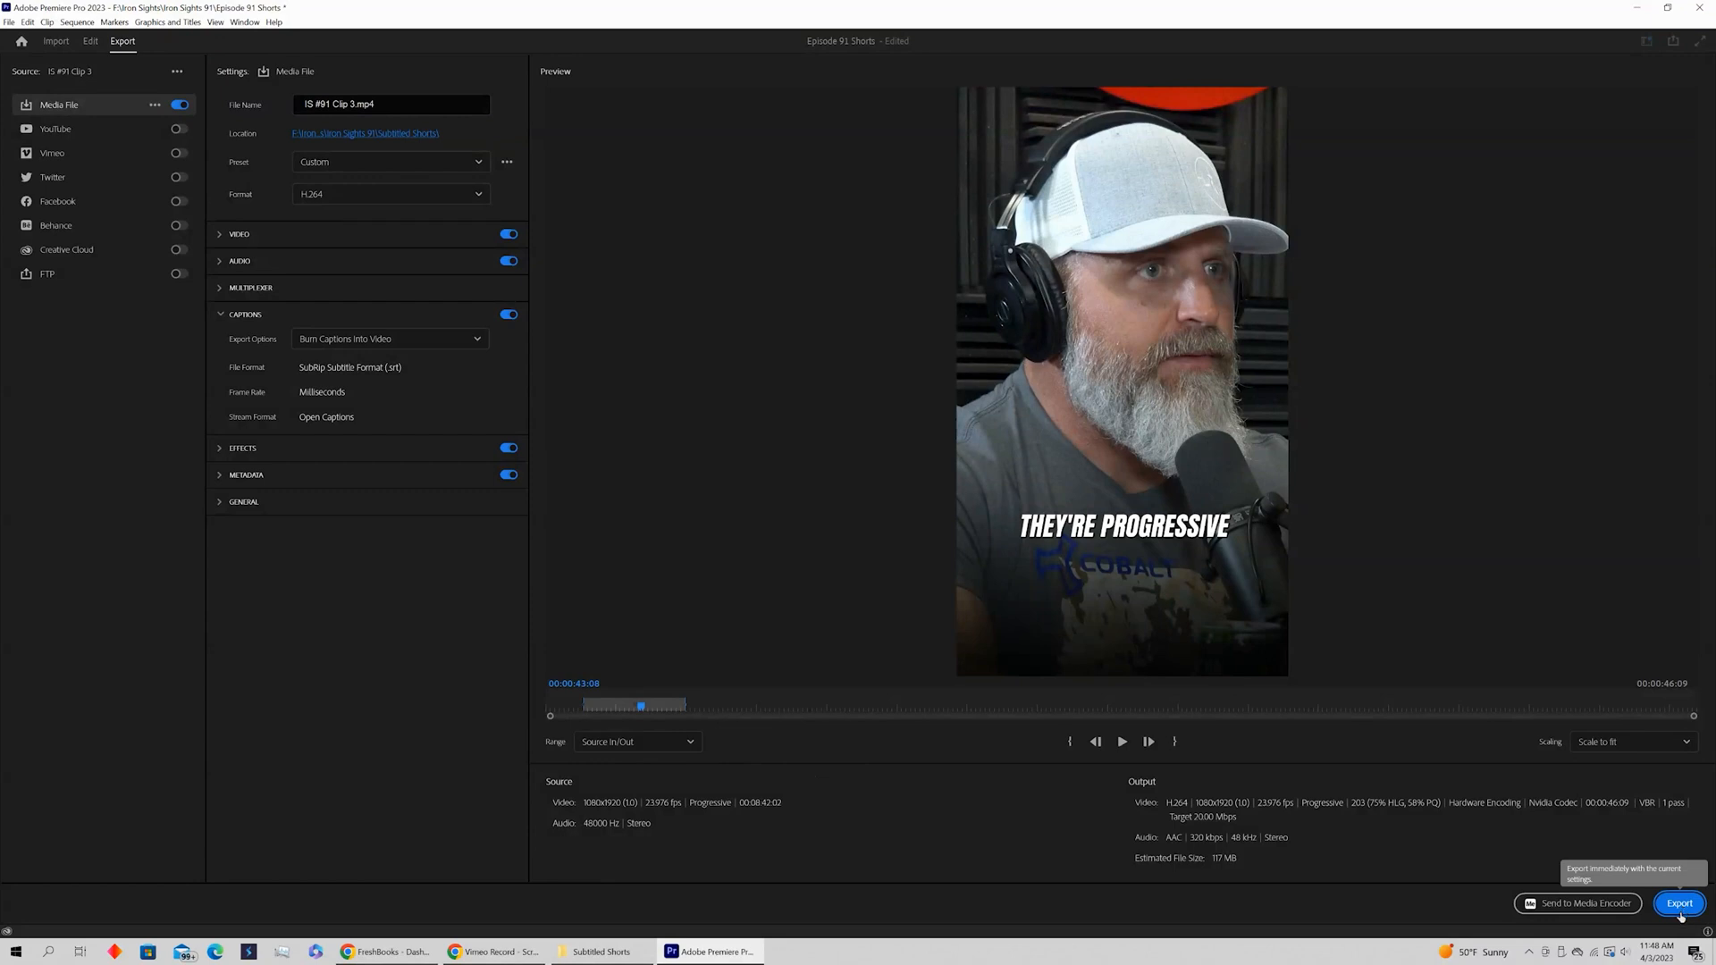
{"action": "mouse_move", "coordinate": [808, 838]}
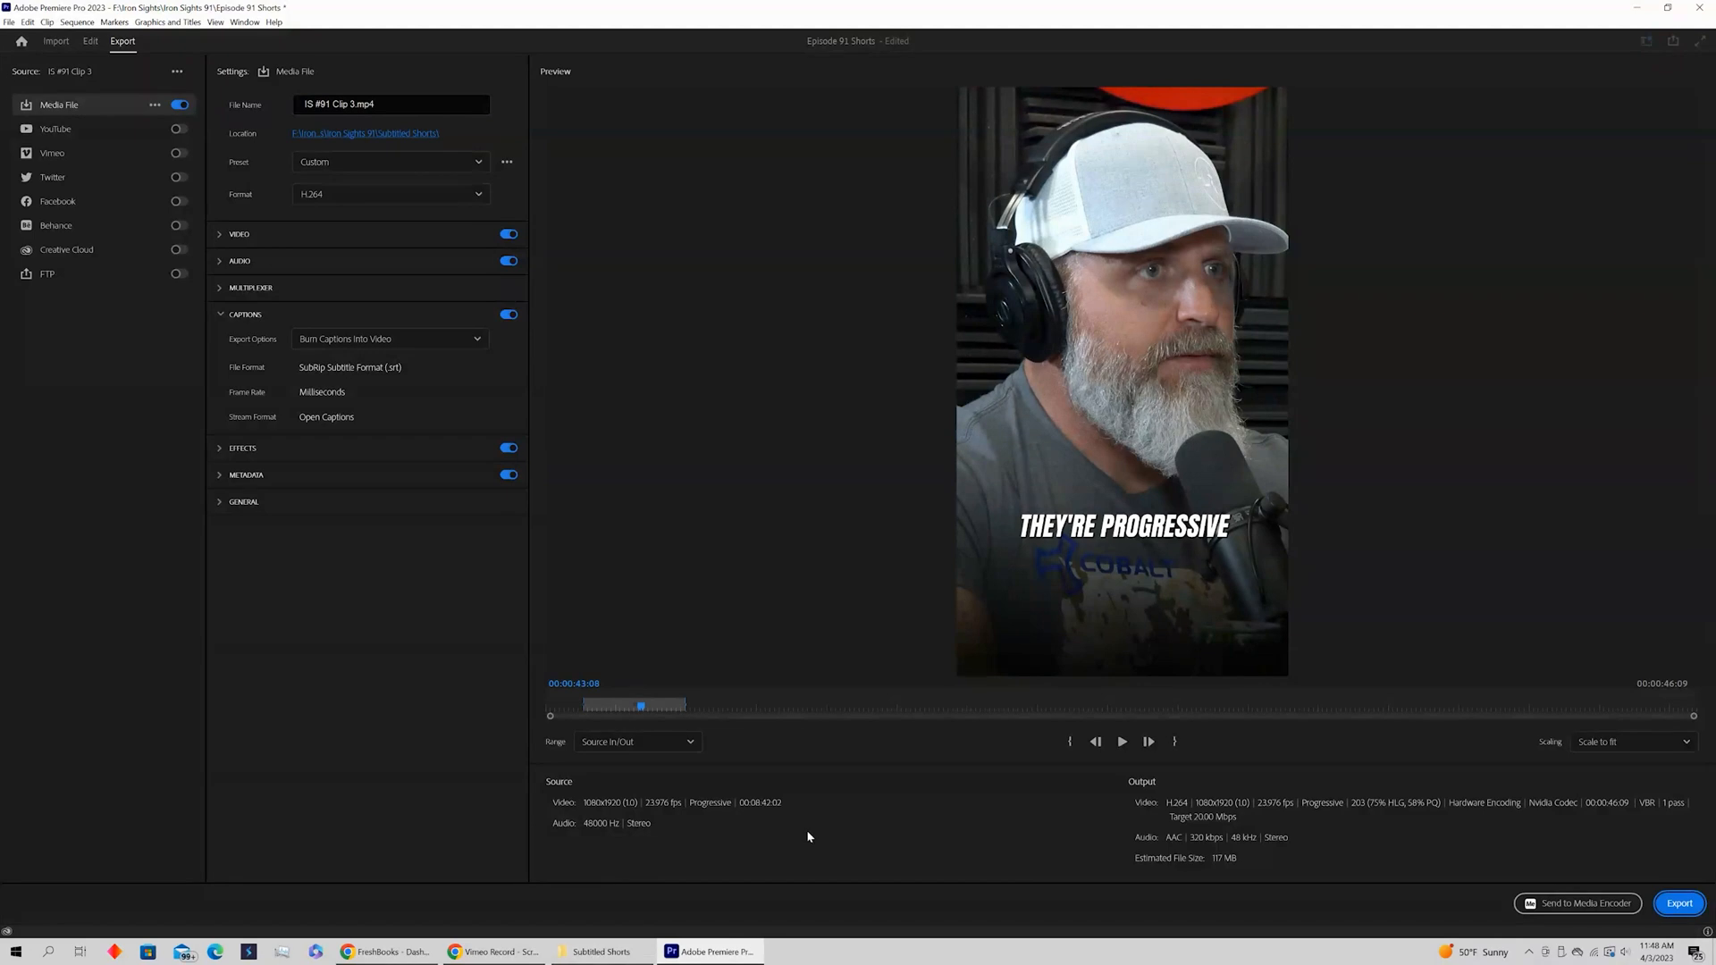